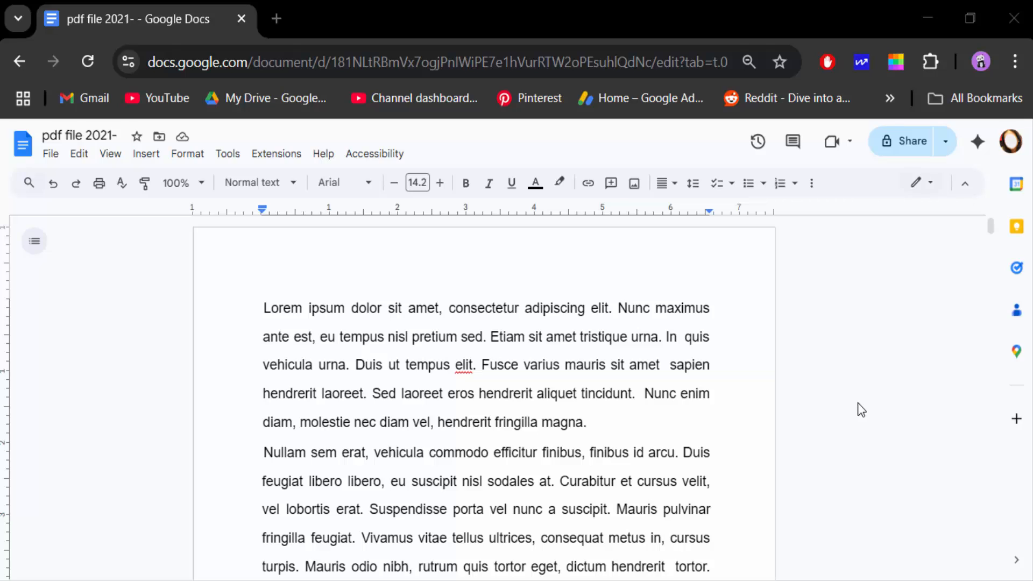
Add top-right header page numbers to the document, with page one showing 1.
scroll("down", 3)
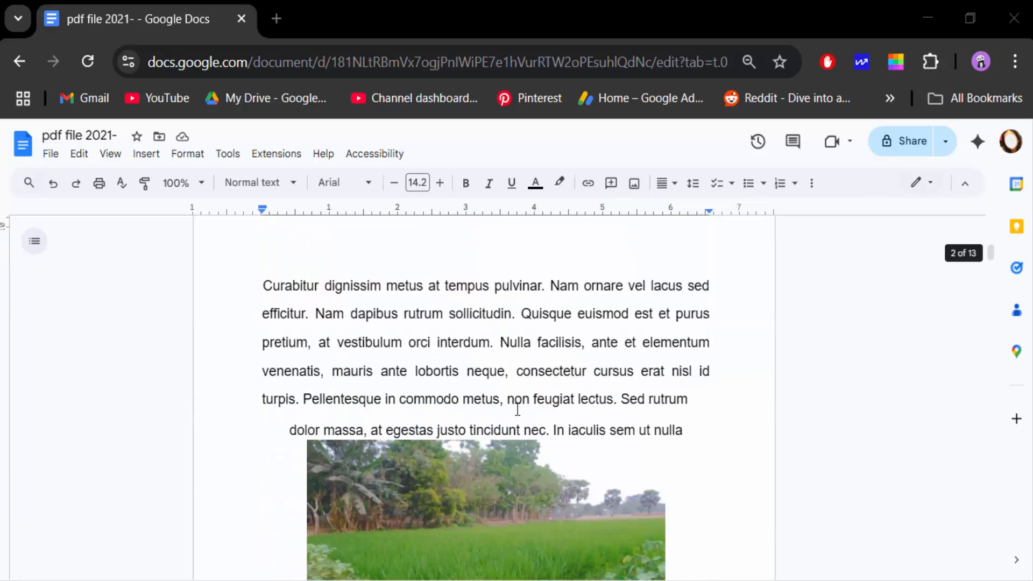
scroll("down", 3)
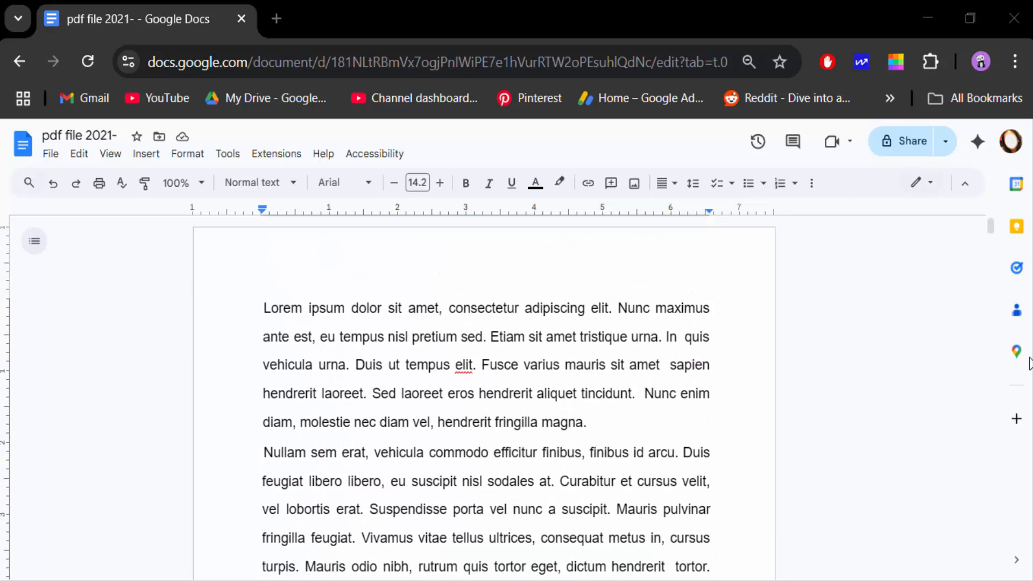
left_click(263, 307)
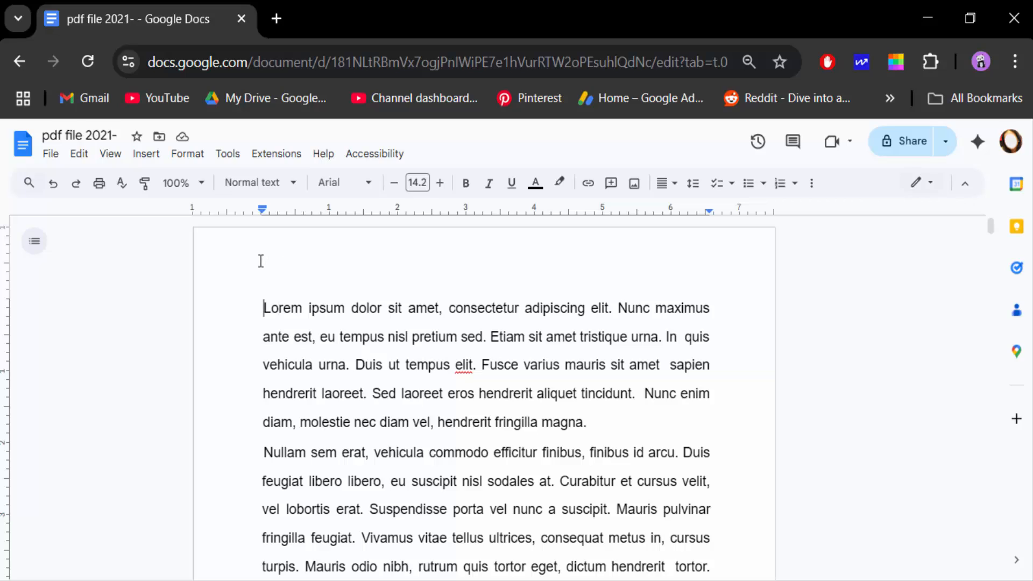
mouse_move(429, 257)
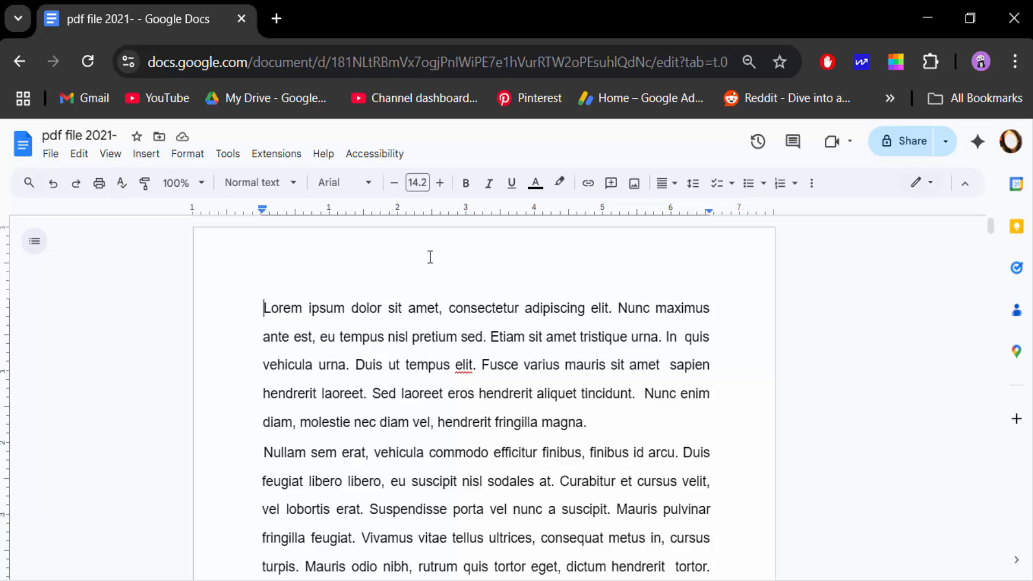
left_click(146, 154)
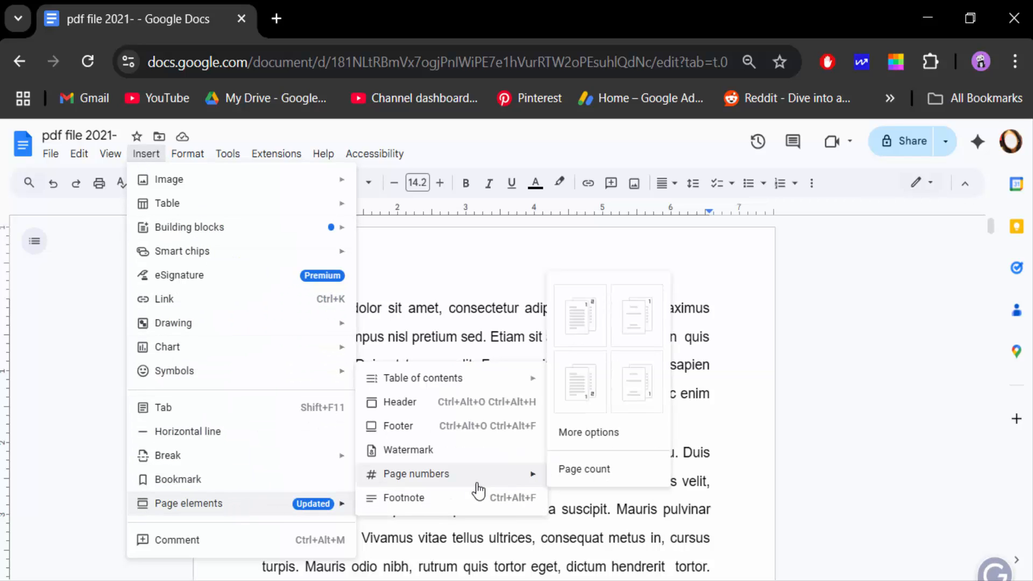
mouse_move(580, 315)
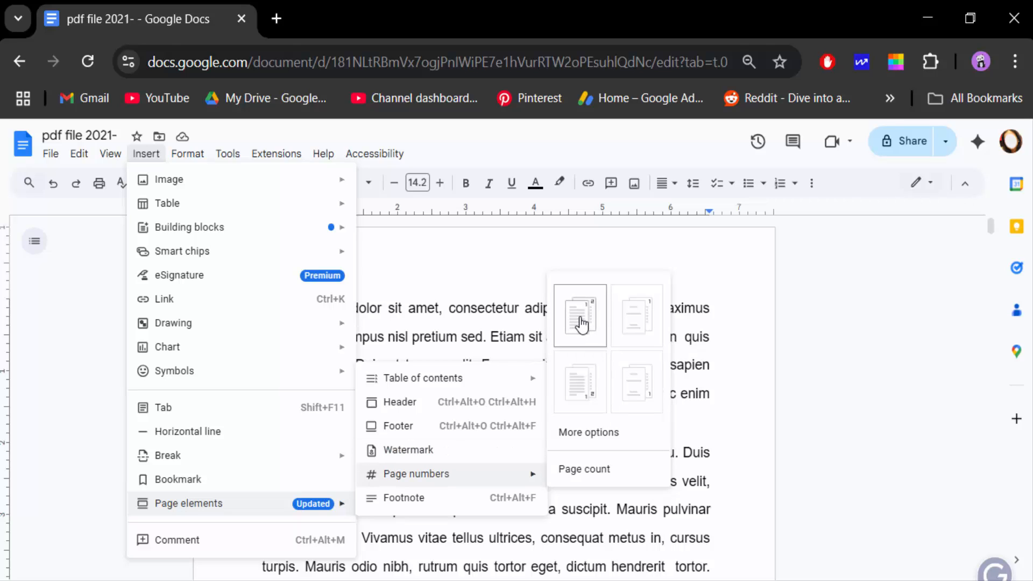
left_click(580, 314)
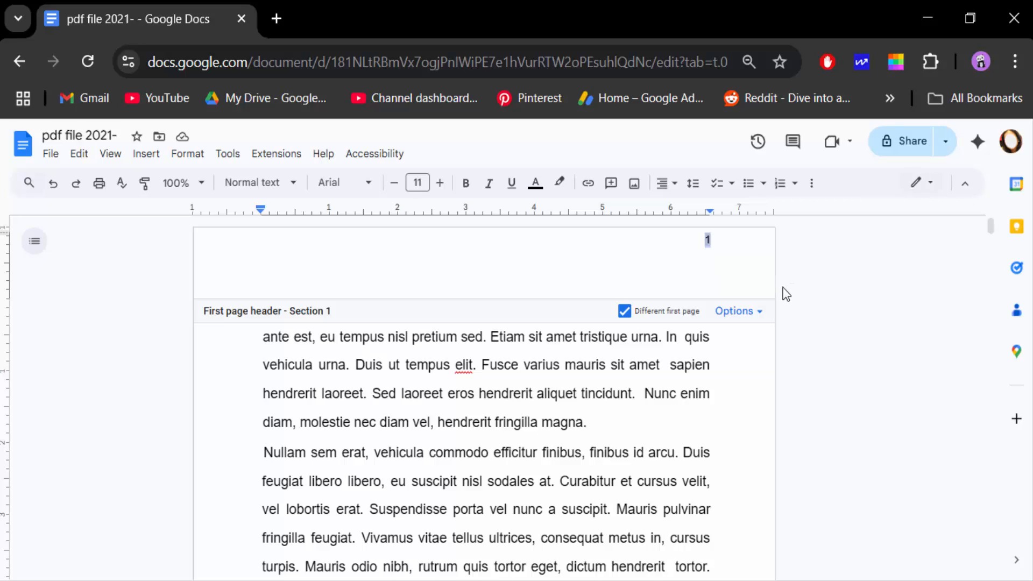
mouse_move(146, 153)
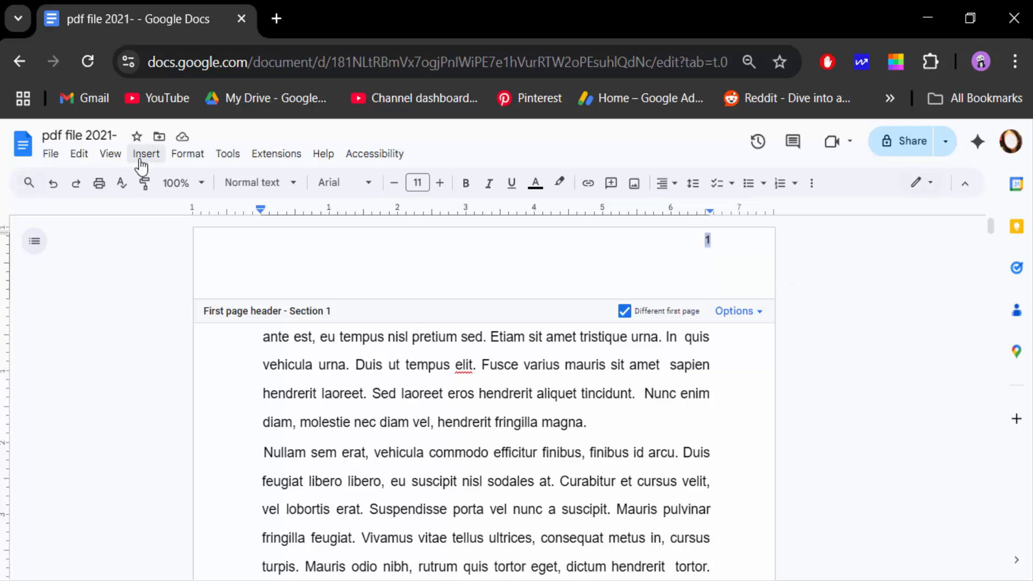
Open the Special characters picker filtered to Number > Other to list Roman numerals.
left_click(146, 153)
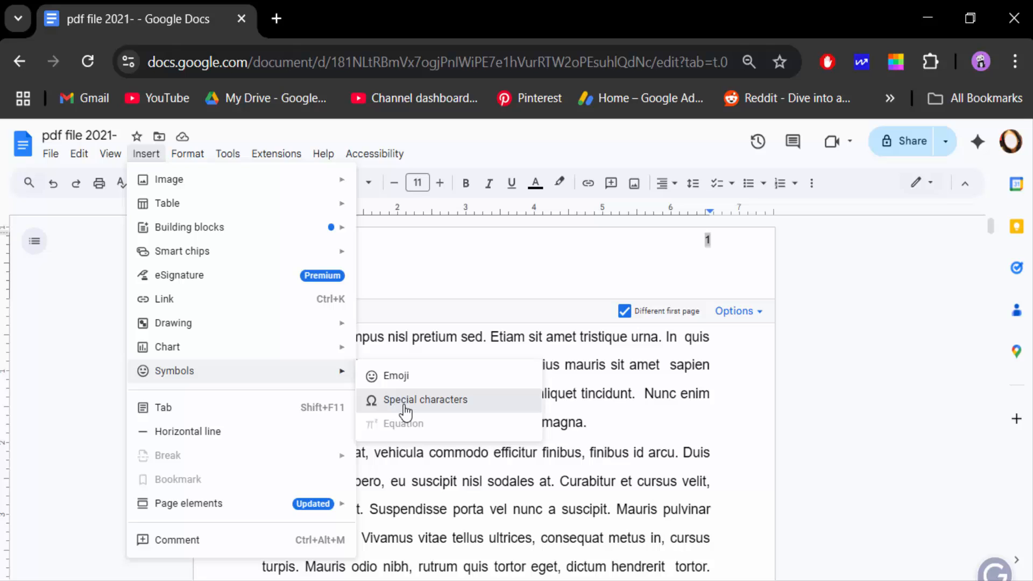
left_click(425, 399)
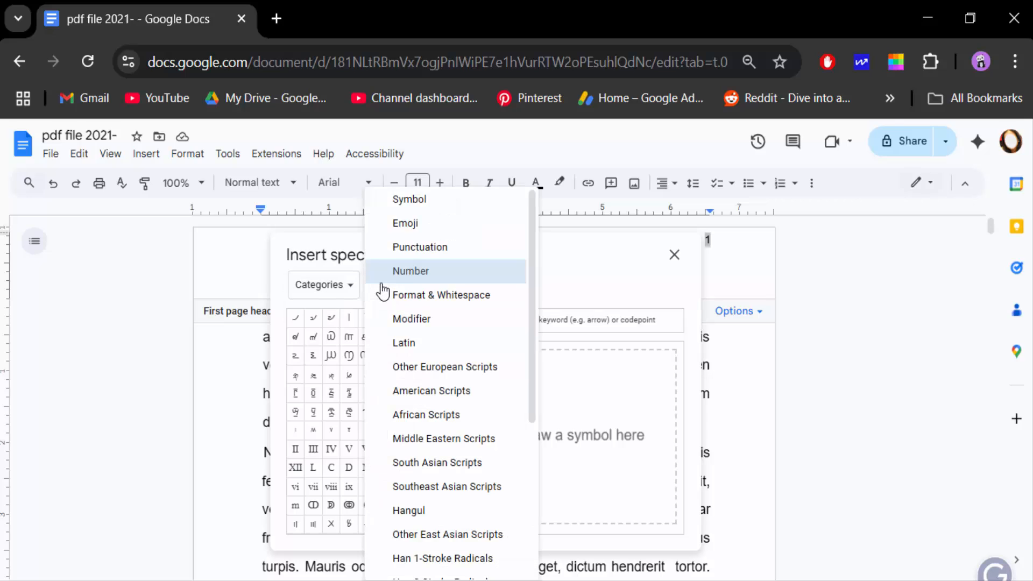
left_click(411, 270)
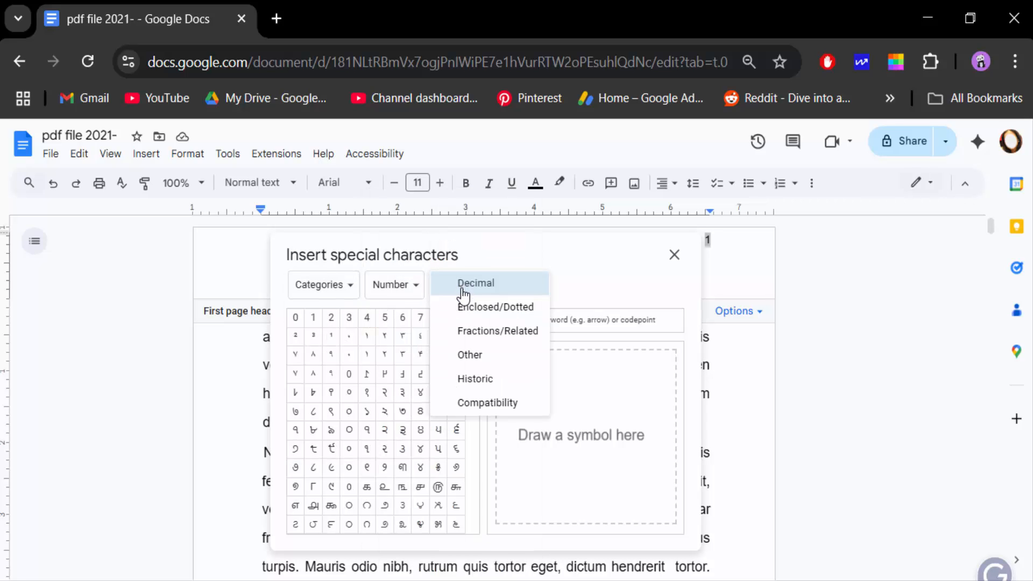
left_click(470, 354)
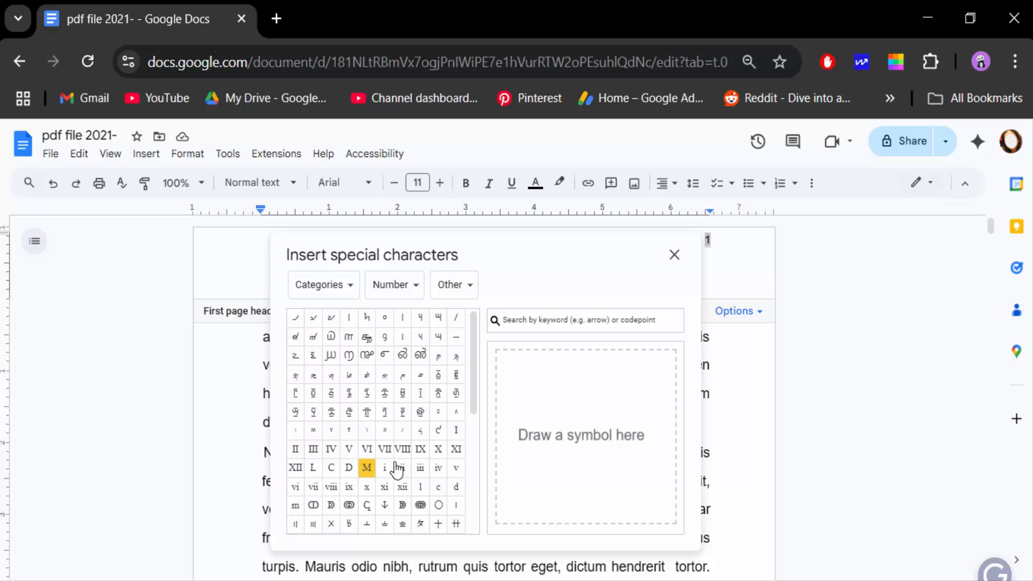
mouse_move(456, 431)
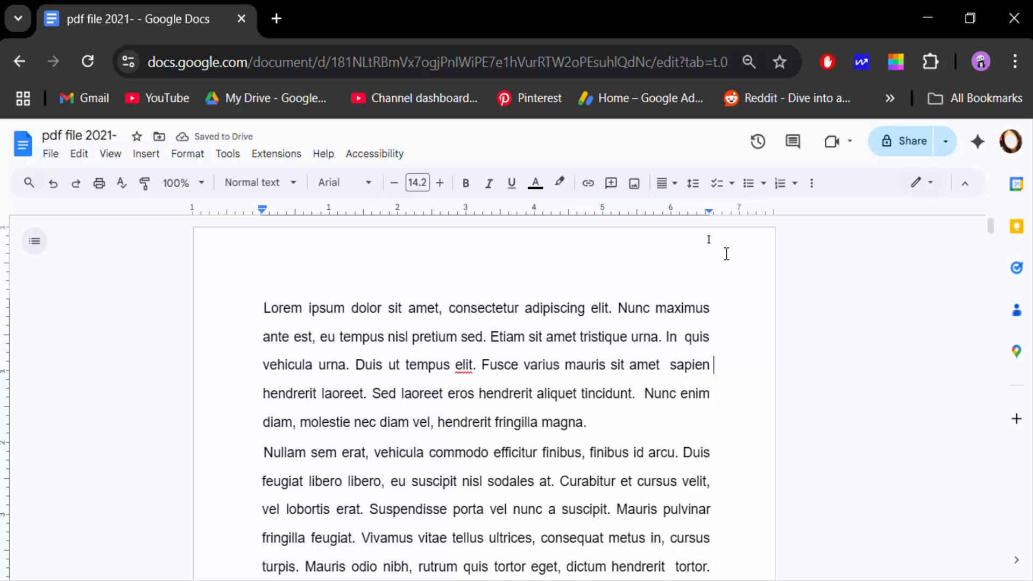
Scroll to page two and open its header with page number 2 selected.
scroll("down", 3)
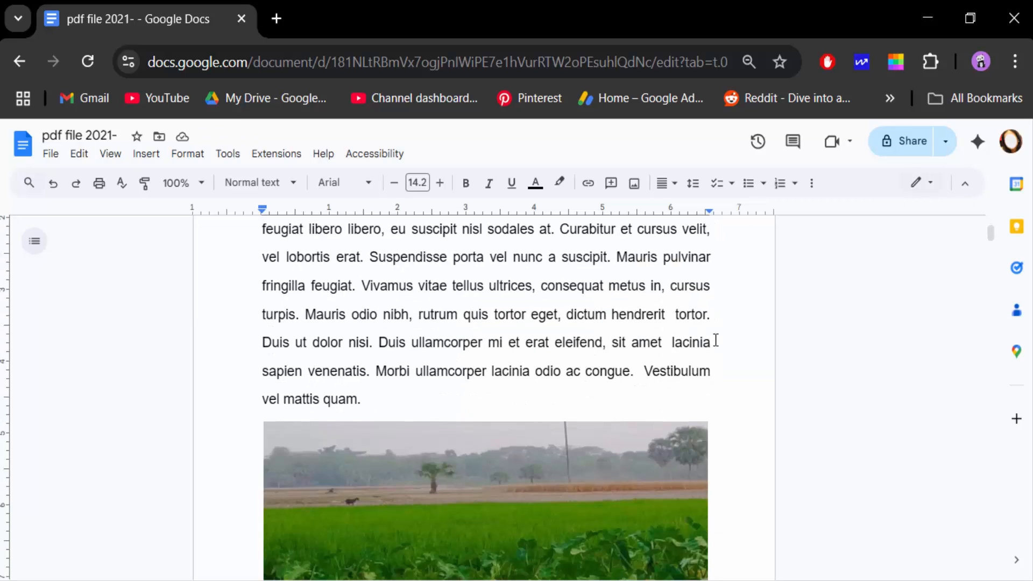
scroll("down", 3)
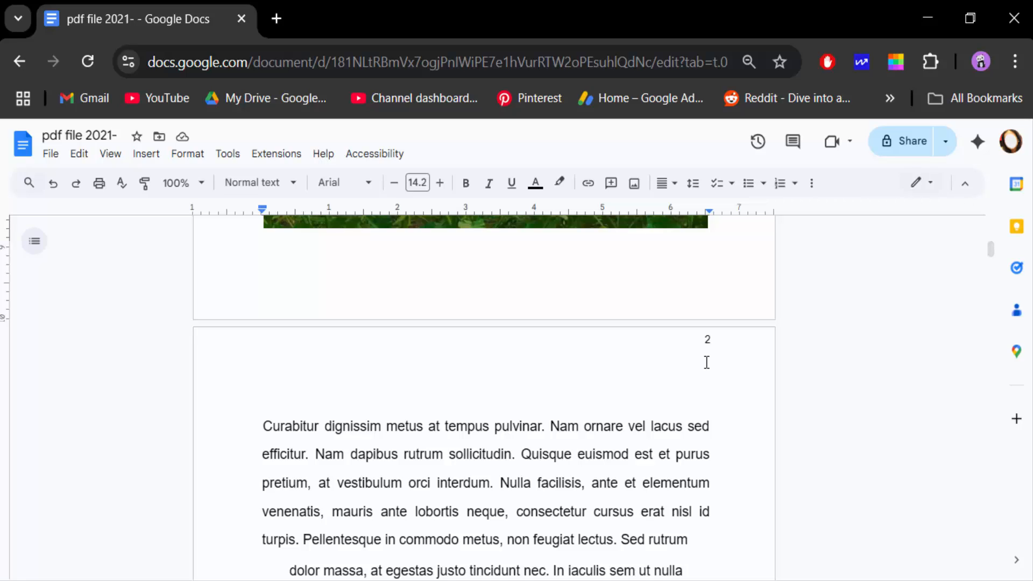
mouse_move(629, 296)
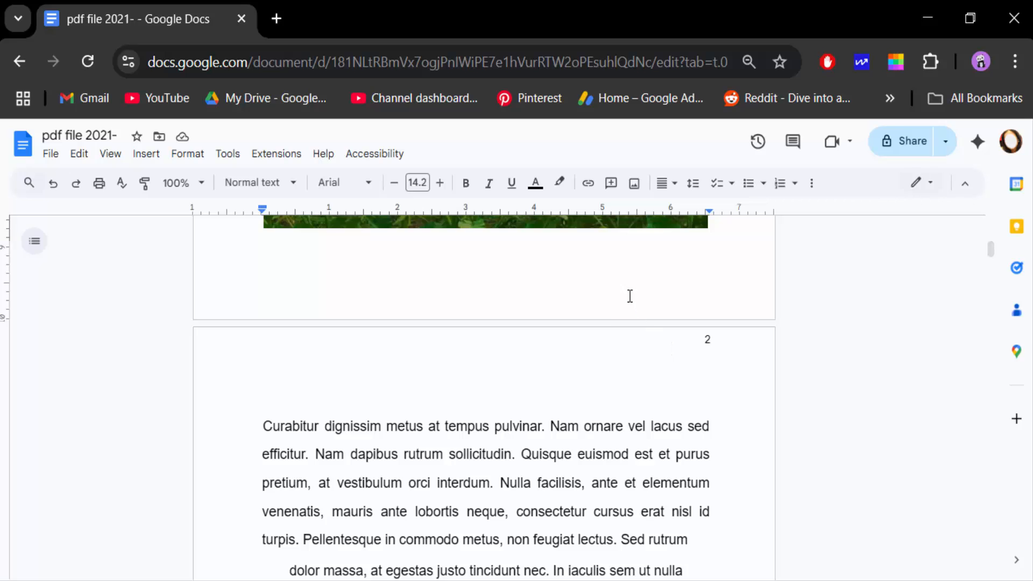
left_click(485, 310)
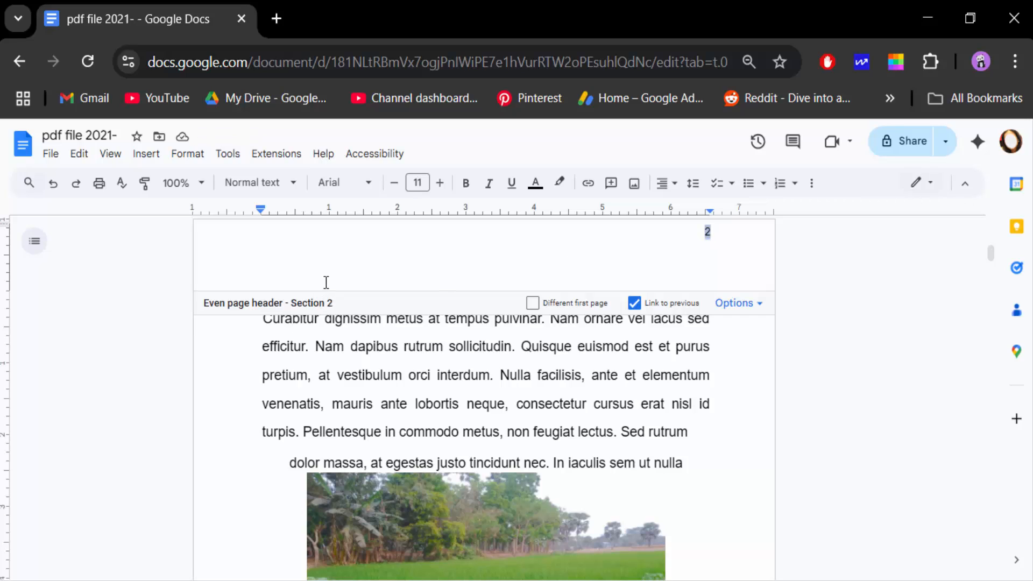
mouse_move(153, 161)
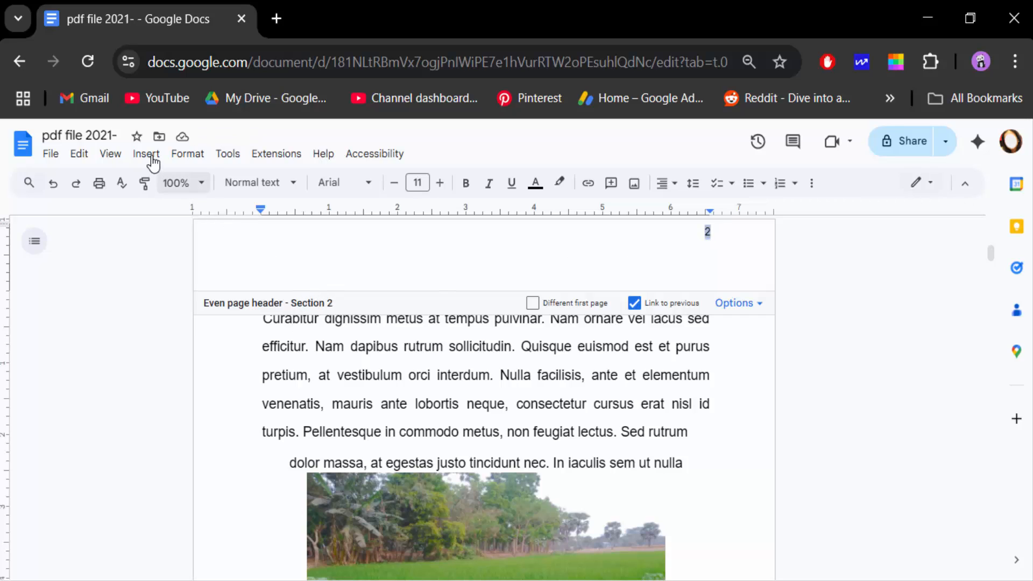
Replace page two's header number with the Roman numeral II and close the picker.
left_click(144, 153)
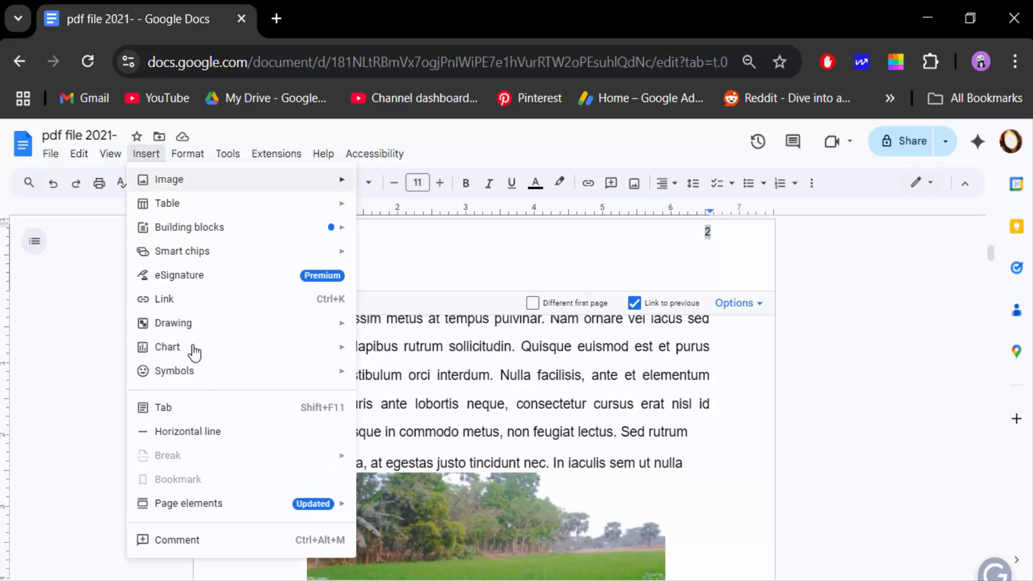
mouse_move(174, 370)
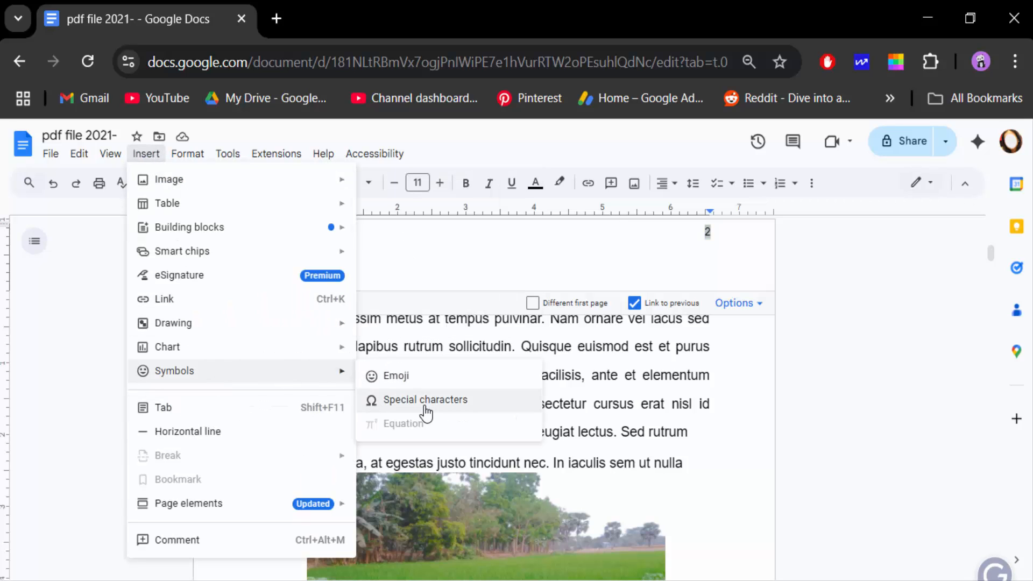
left_click(425, 400)
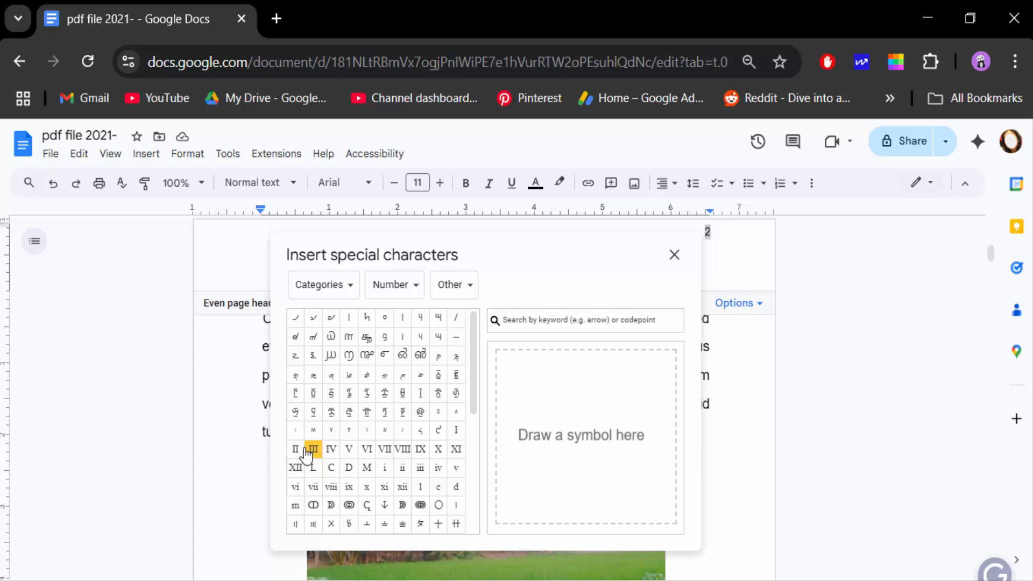
left_click(313, 449)
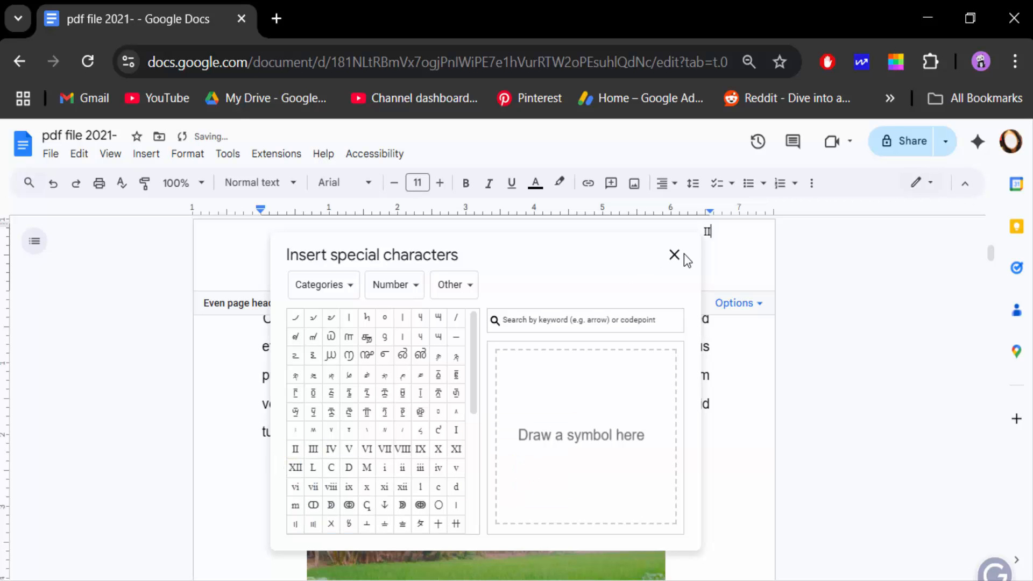
left_click(674, 255)
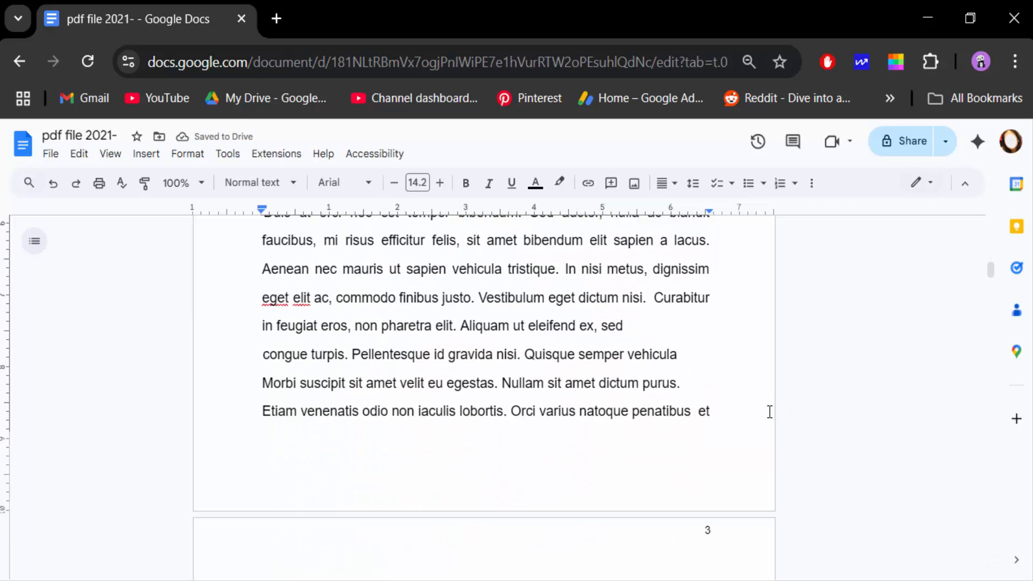
Insert a next-page section break so page three begins Section 3.
scroll("down", 3)
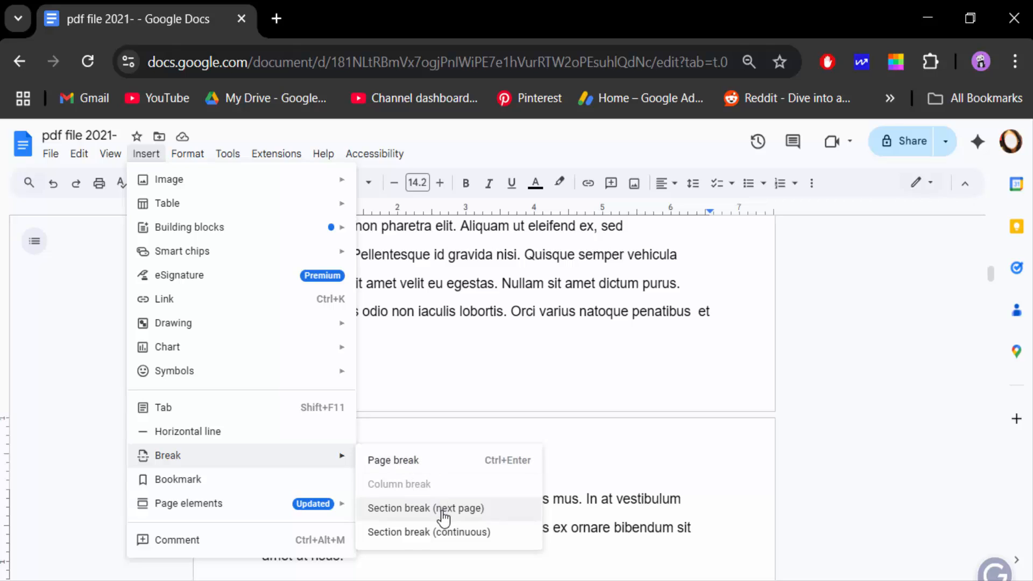
left_click(426, 508)
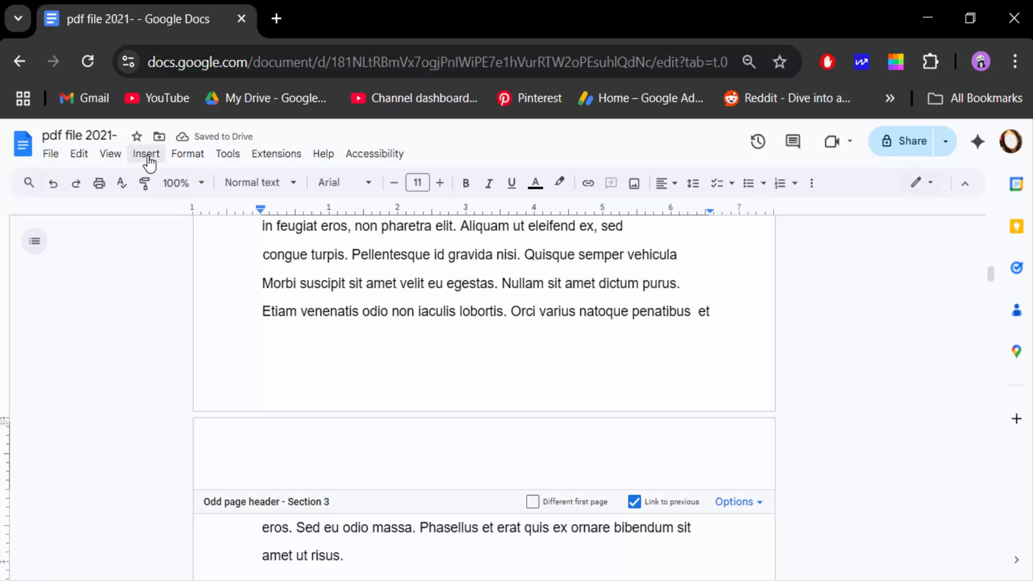
Bring up the Insert menu while editing the Section 3 header.
left_click(145, 154)
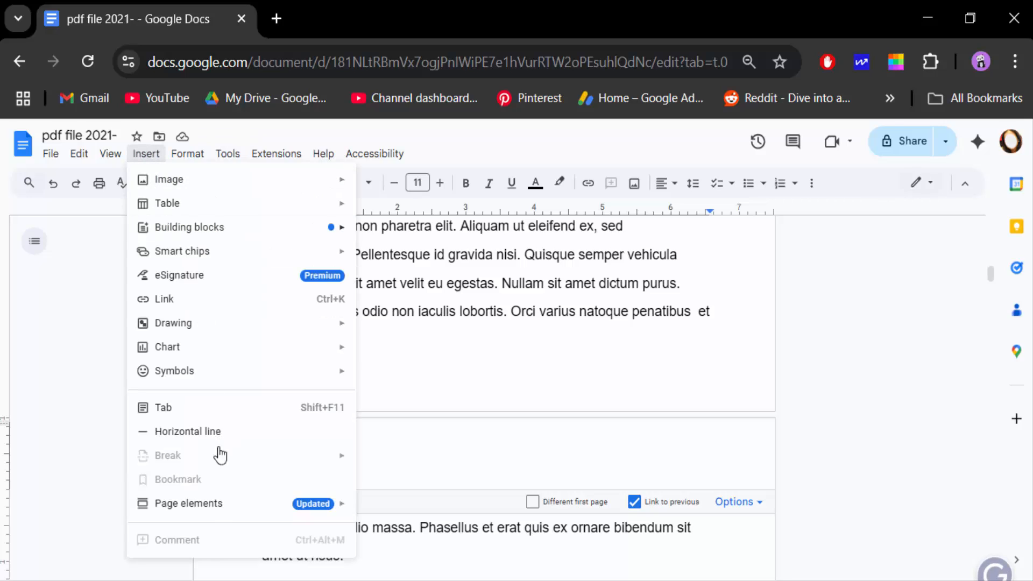
mouse_move(189, 503)
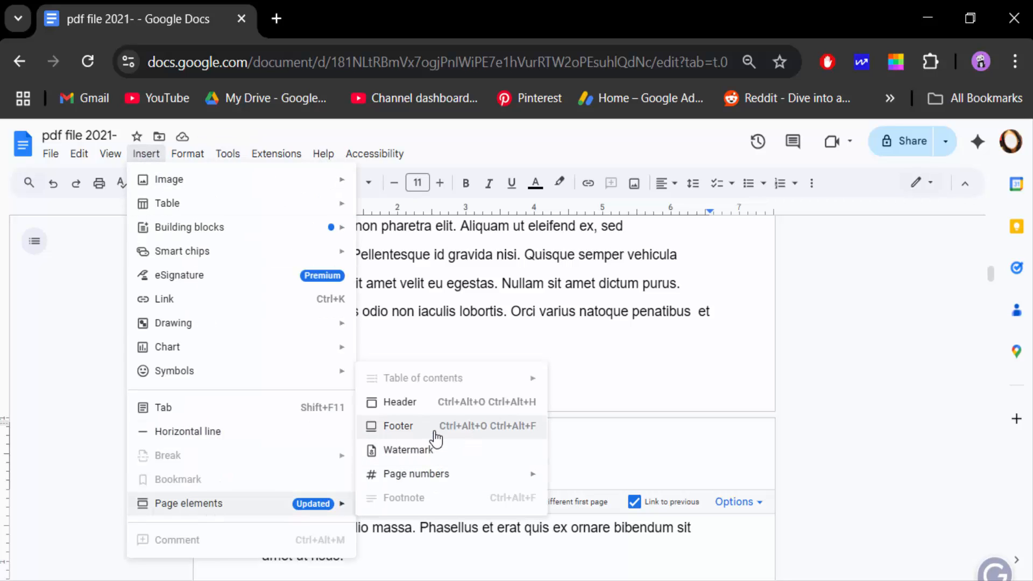
mouse_move(416, 473)
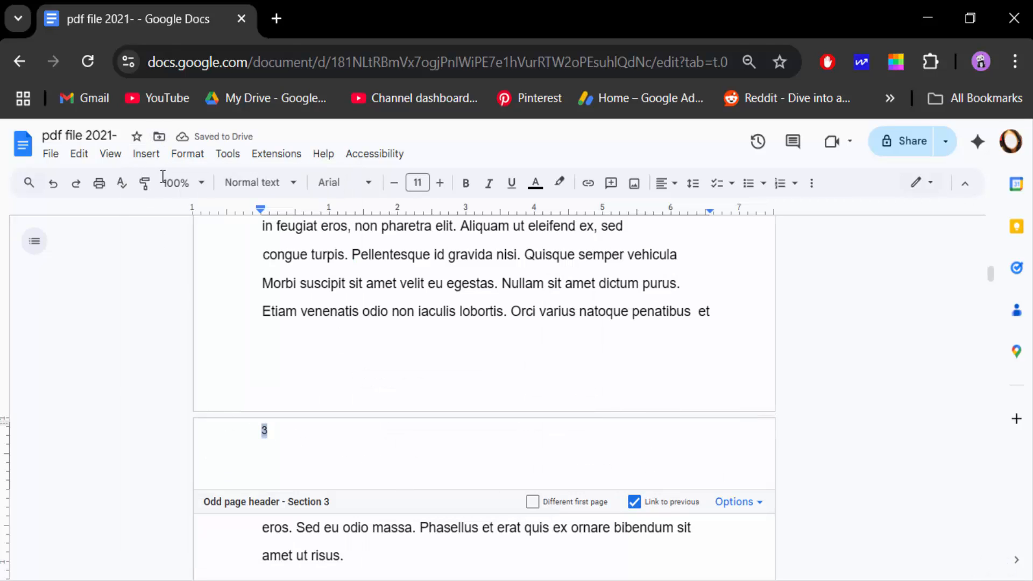
Insert Roman numeral III in page three's header, right-align it, and check page four shows IV.
left_click(146, 153)
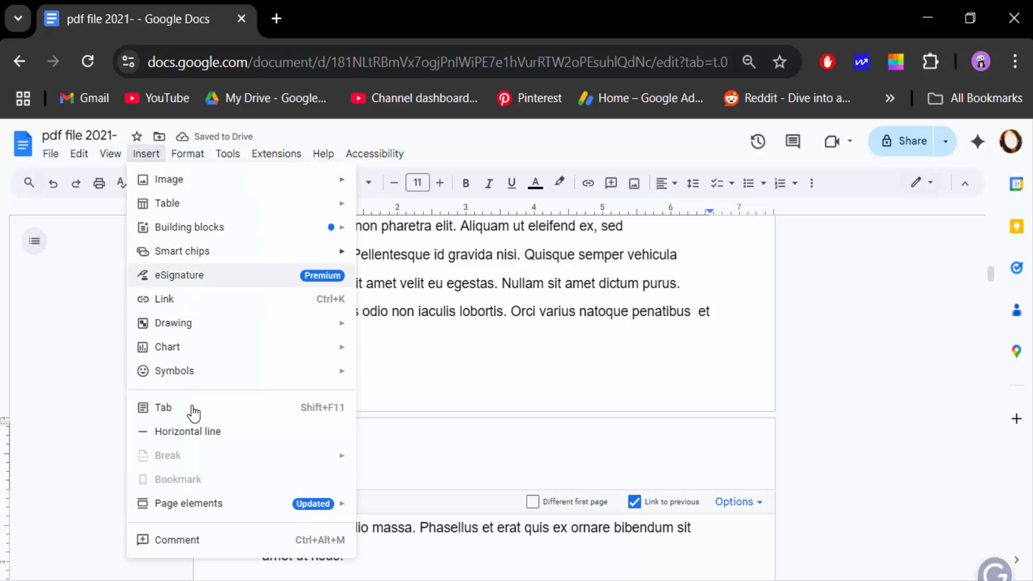
mouse_move(174, 370)
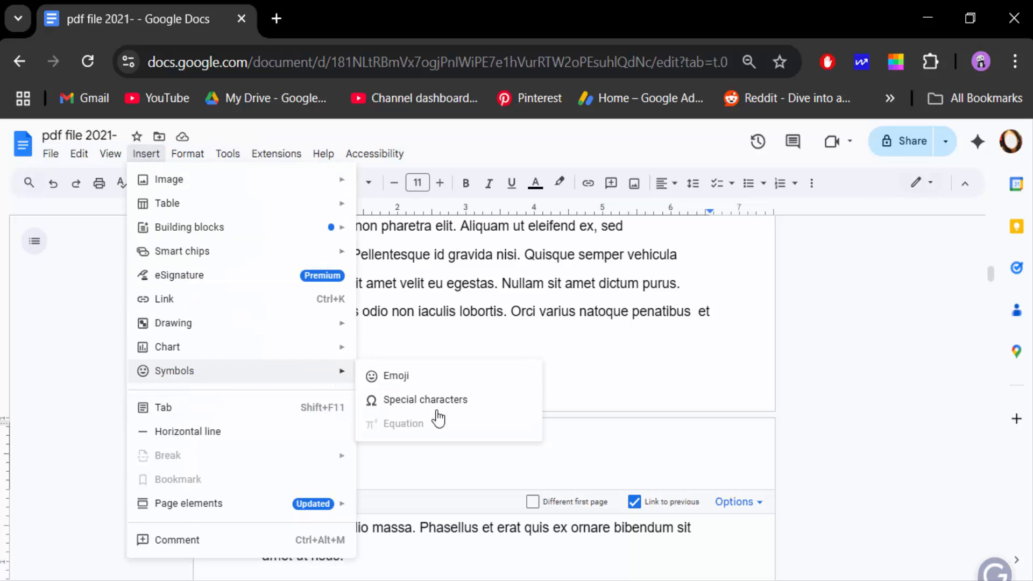
left_click(427, 399)
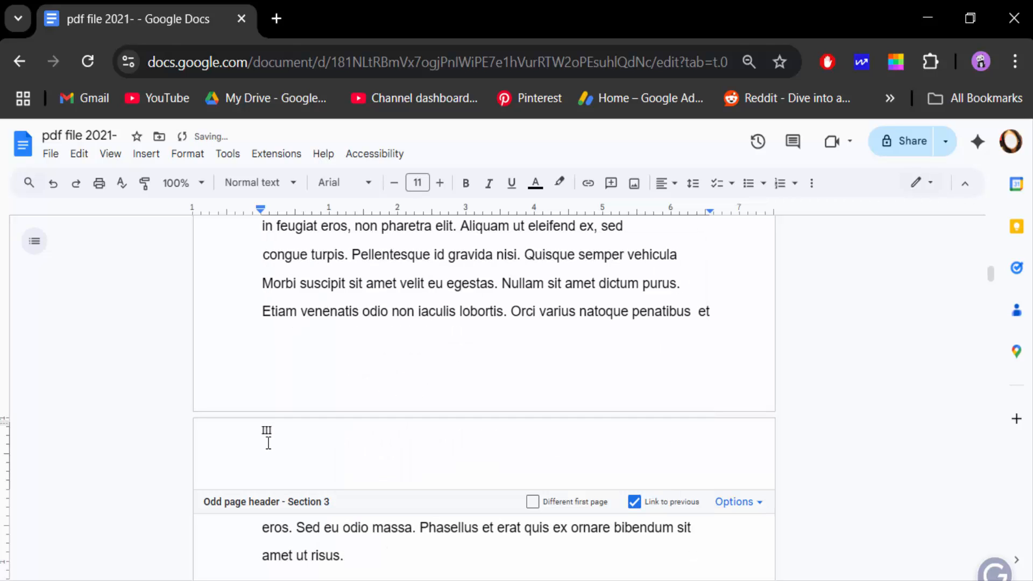
double_click(267, 431)
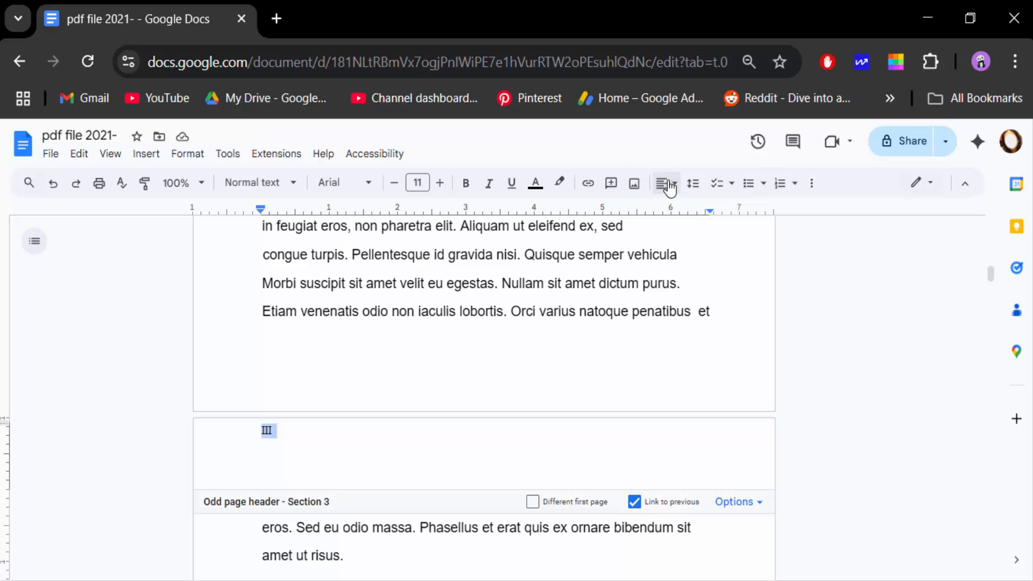
left_click(665, 183)
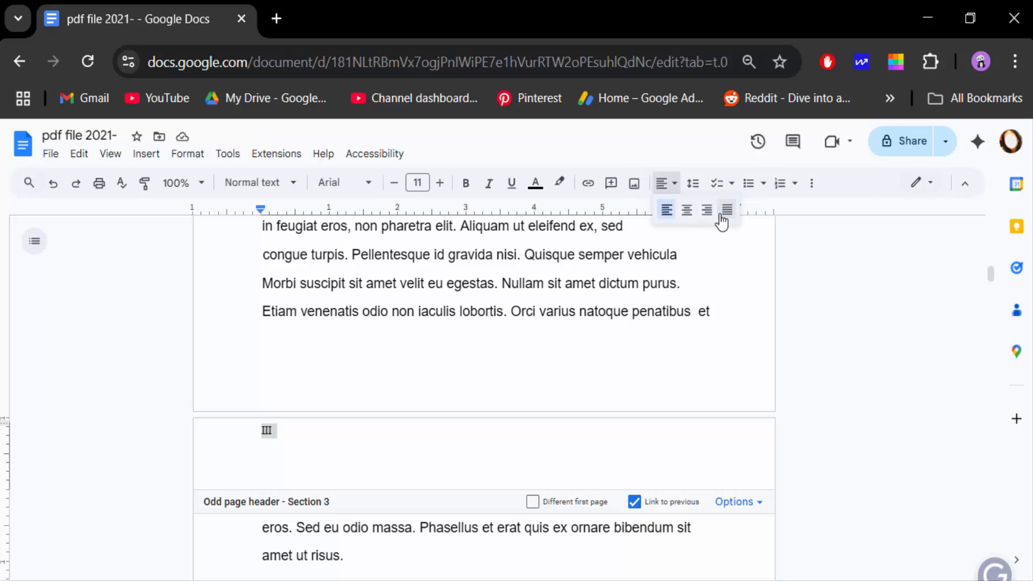
scroll("down", 3)
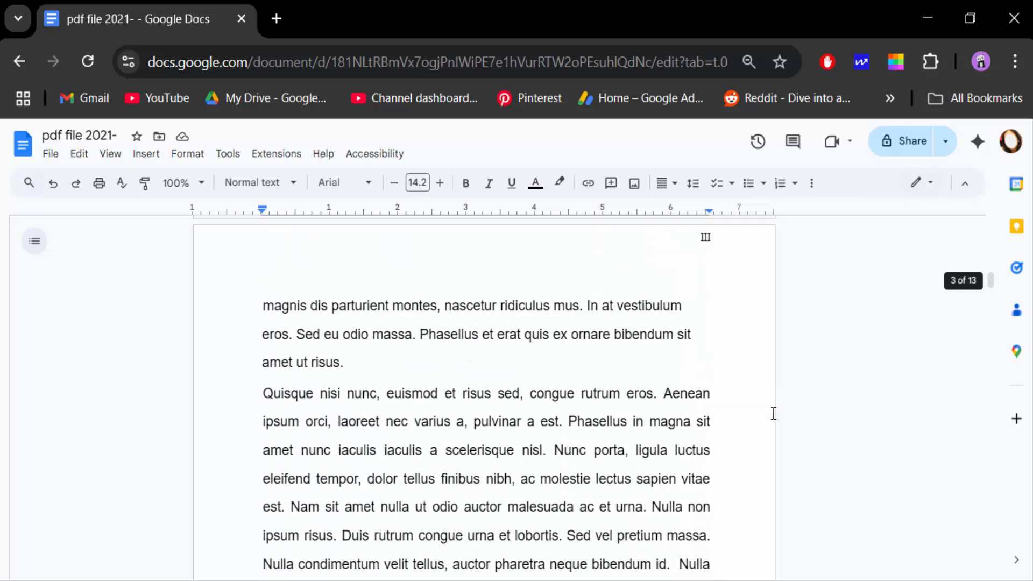
scroll("down", 3)
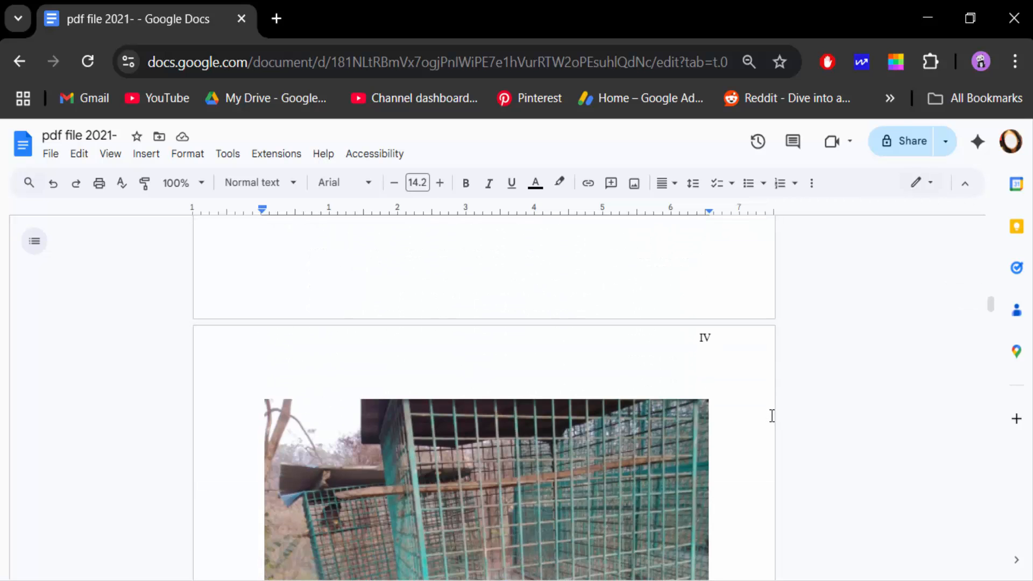